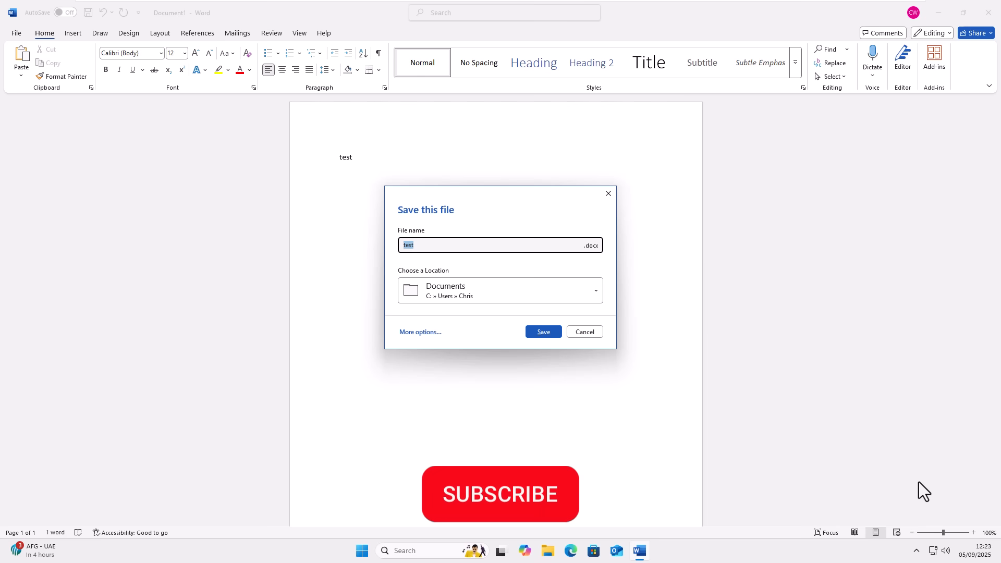
- Read the Tech Community cloud-saving announcement down to its How it works section
left_click(500, 494)
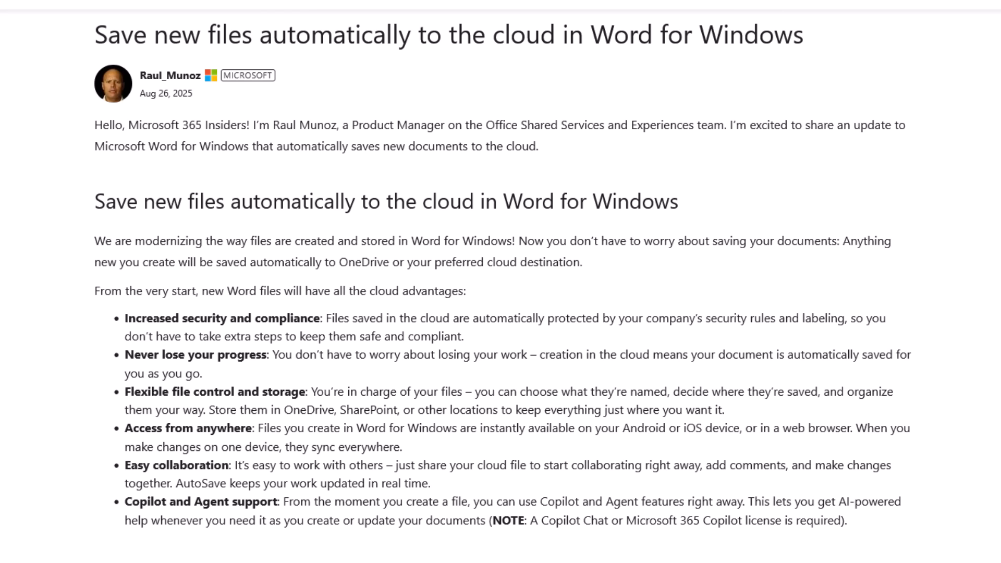
scroll("down", 3)
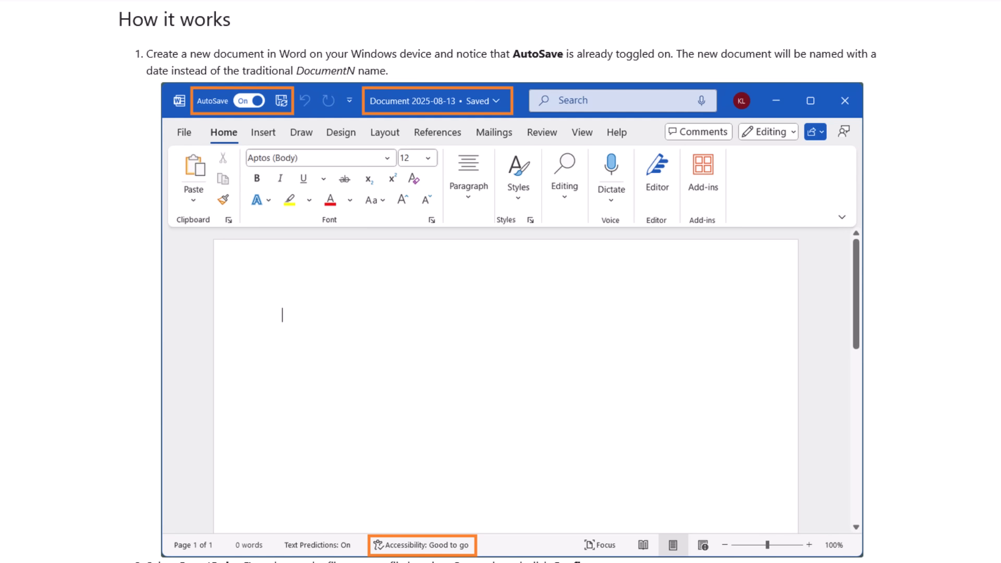
- Scroll past the Confirm dialog and rename-on-save steps of the blog post
scroll("down", 3)
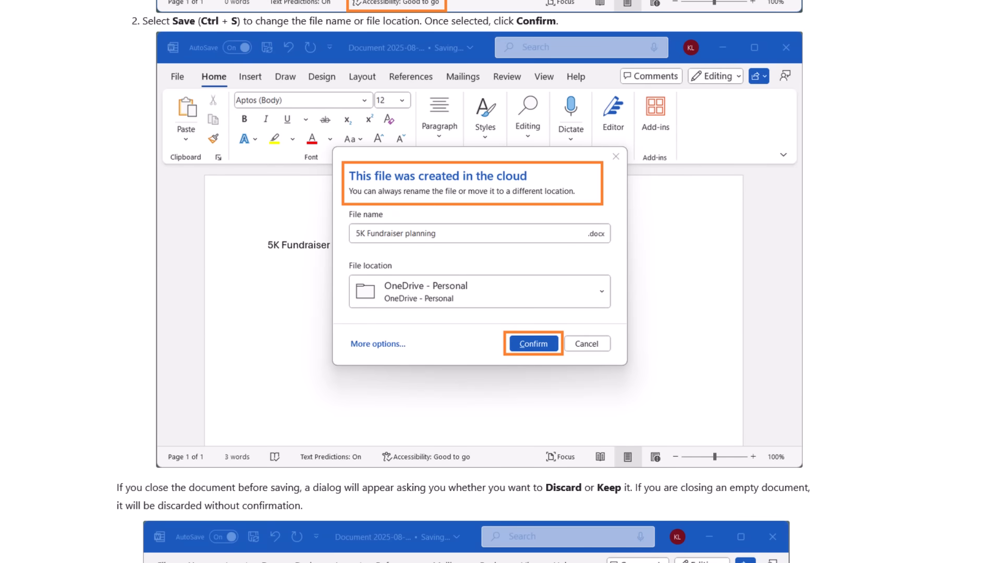
scroll("down", 3)
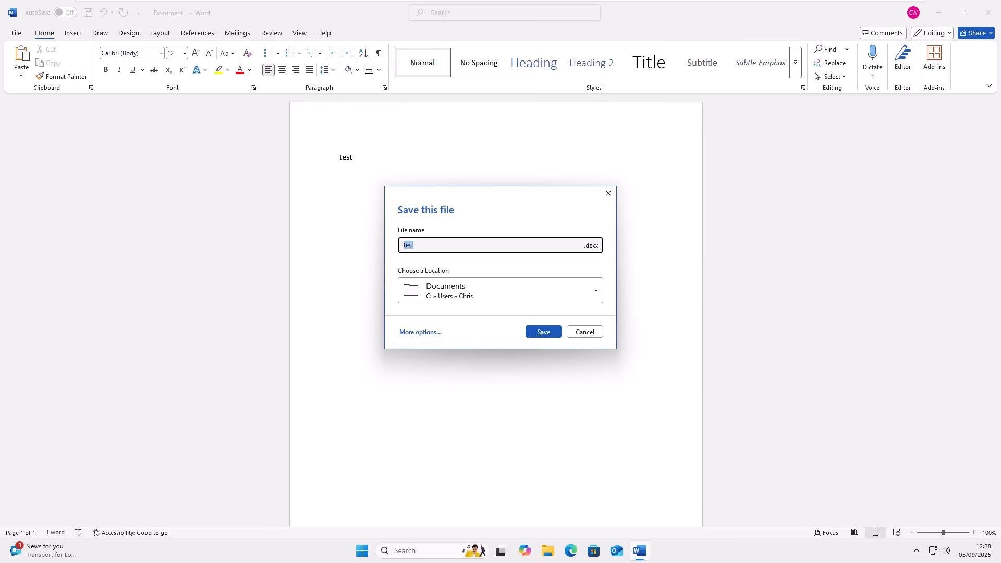
mouse_move(644, 412)
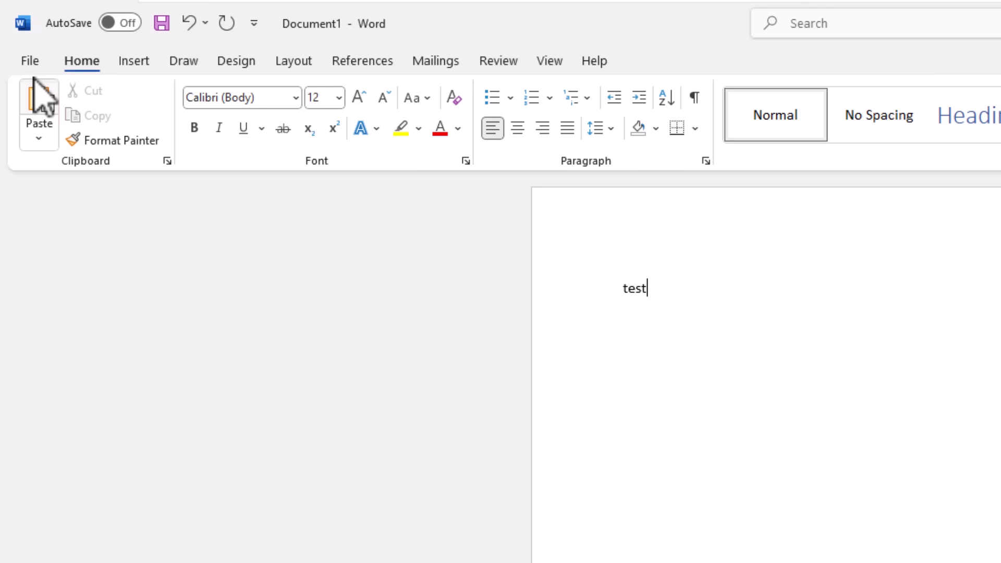
mouse_move(30, 60)
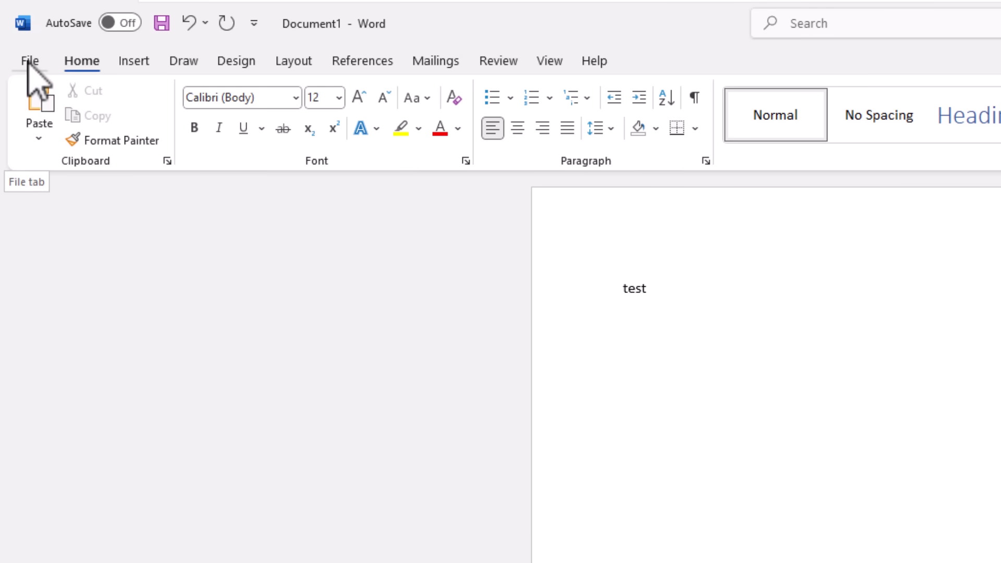
- Open Word Options from the File backstage
left_click(28, 60)
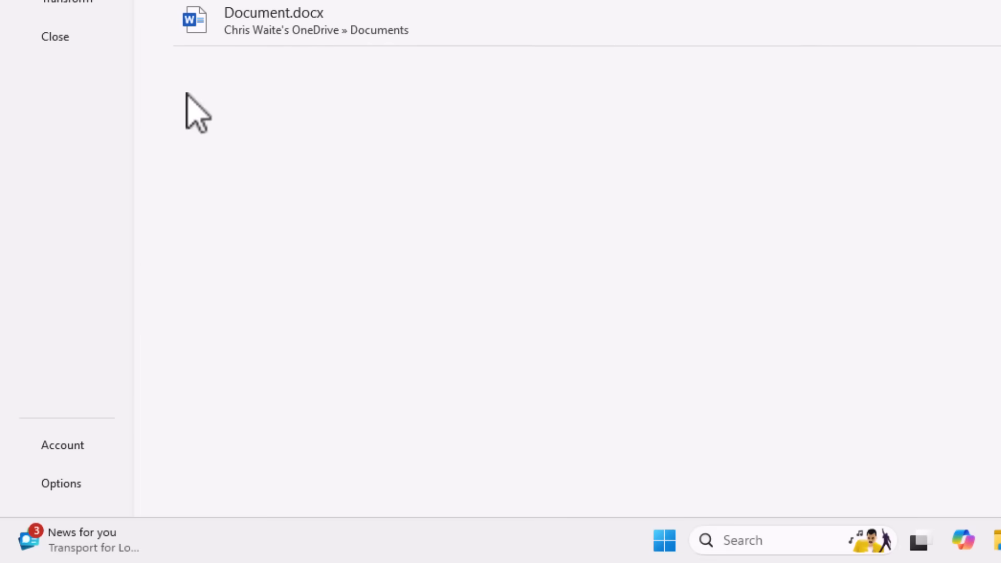
mouse_move(82, 504)
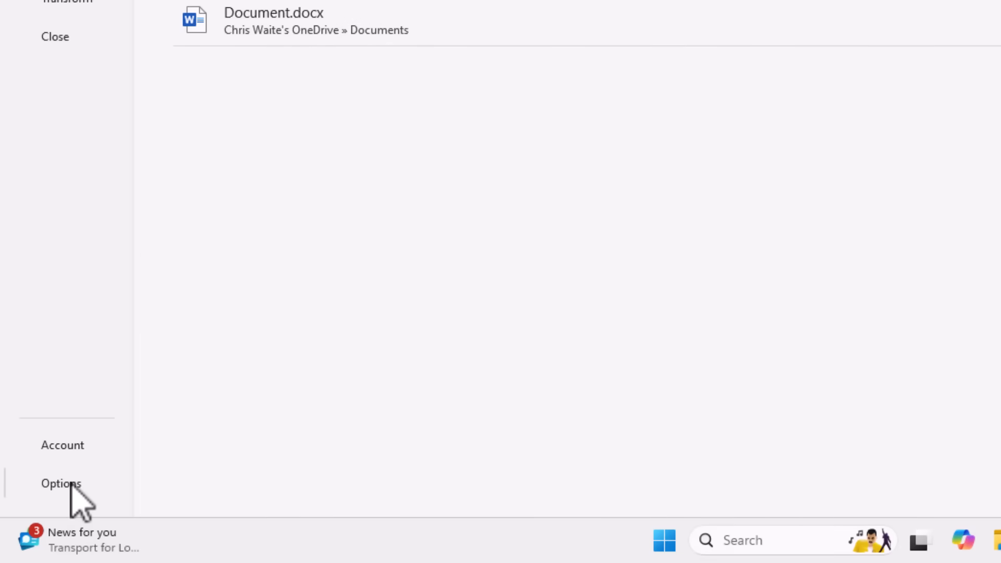
left_click(62, 483)
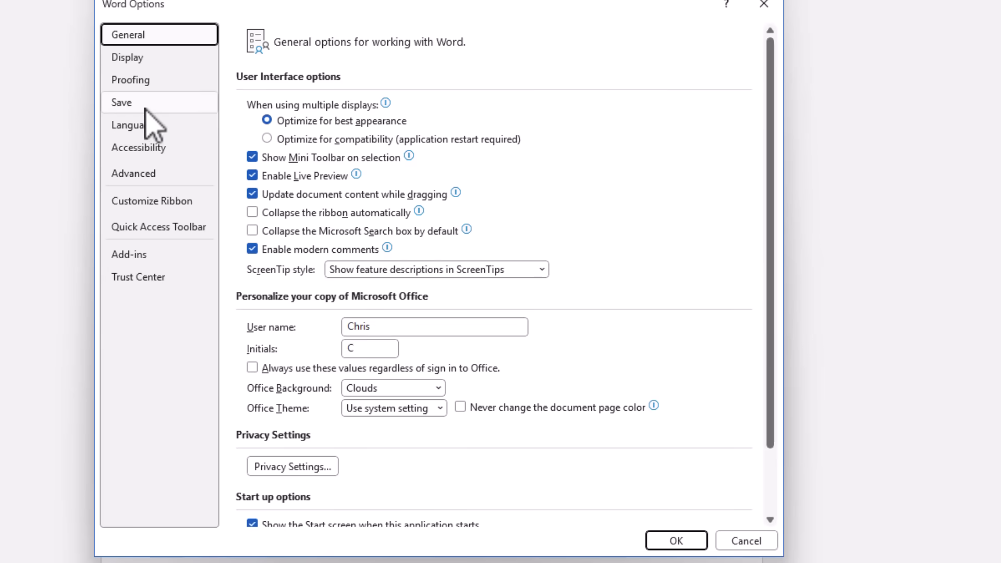
- On the Save page, check 'Save to Computer by default' and keep Documents as the local location
left_click(120, 102)
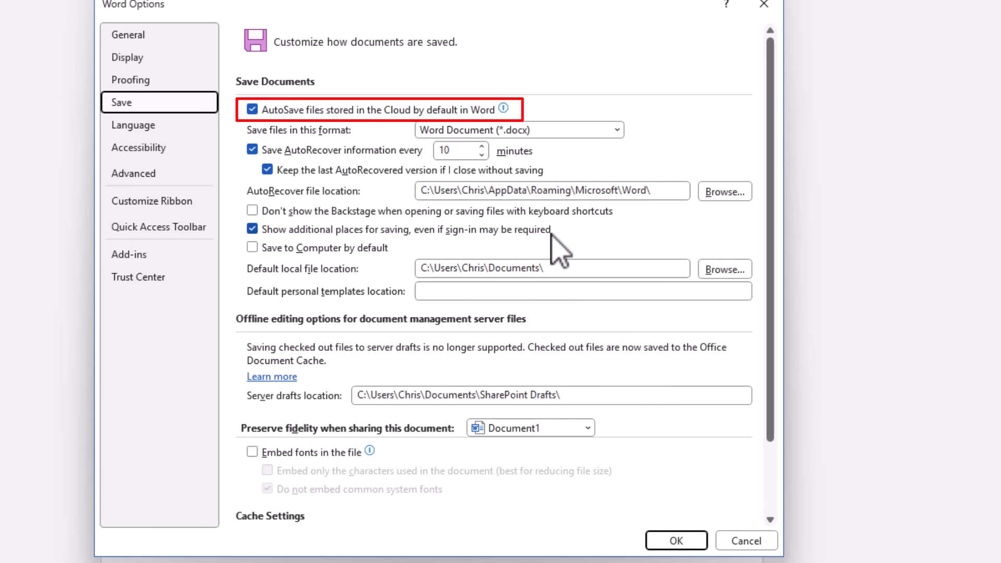
mouse_move(287, 137)
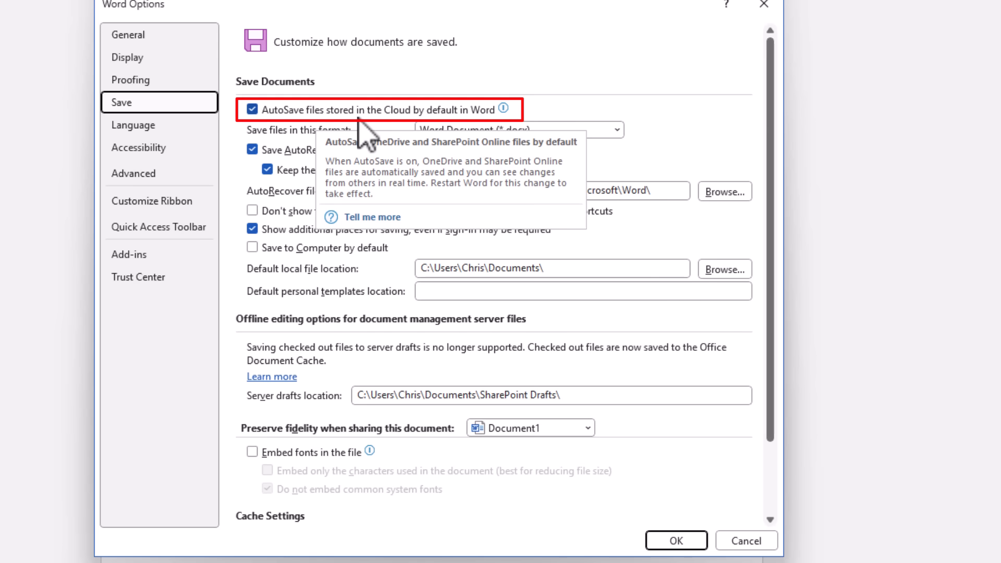
mouse_move(281, 151)
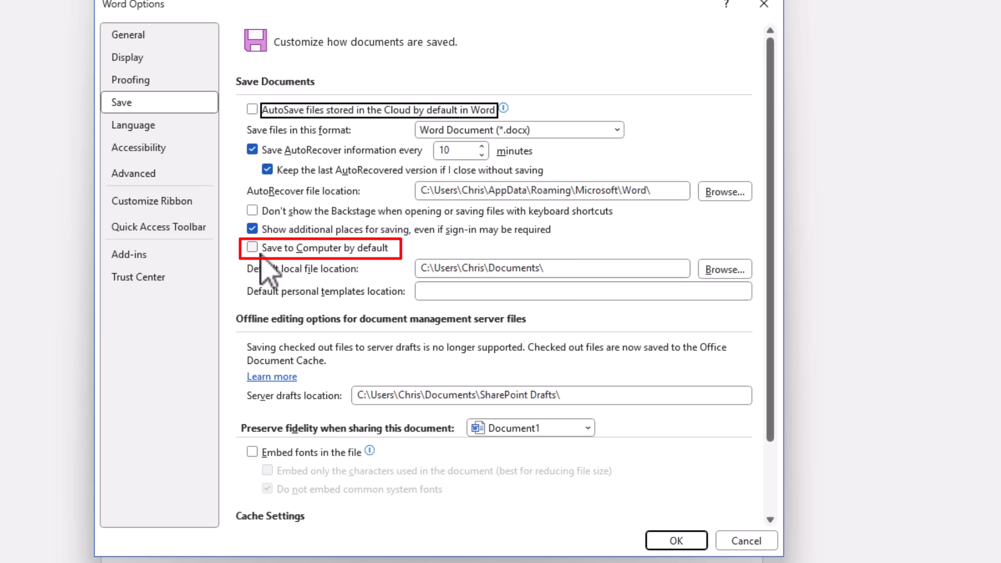
left_click(252, 247)
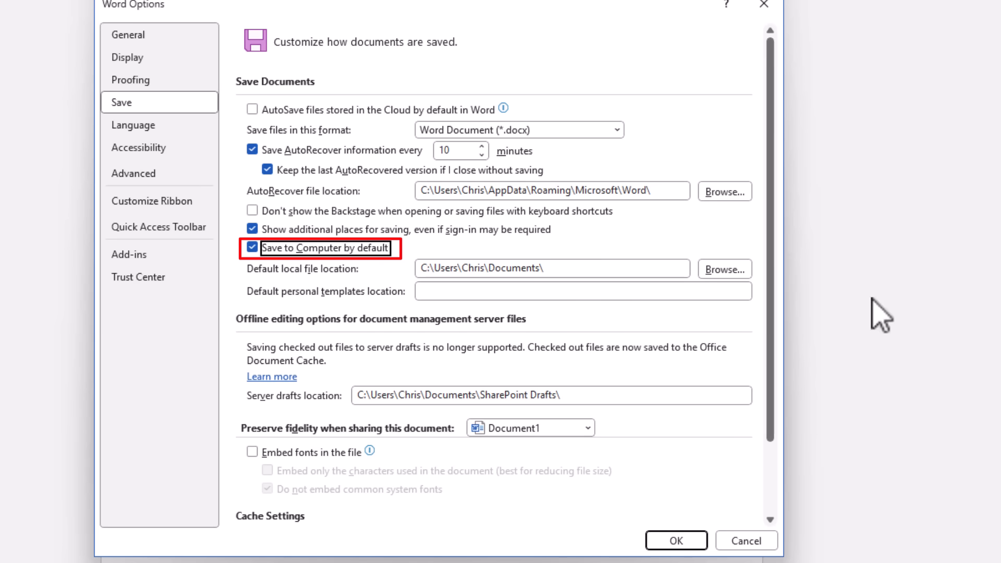
mouse_move(288, 303)
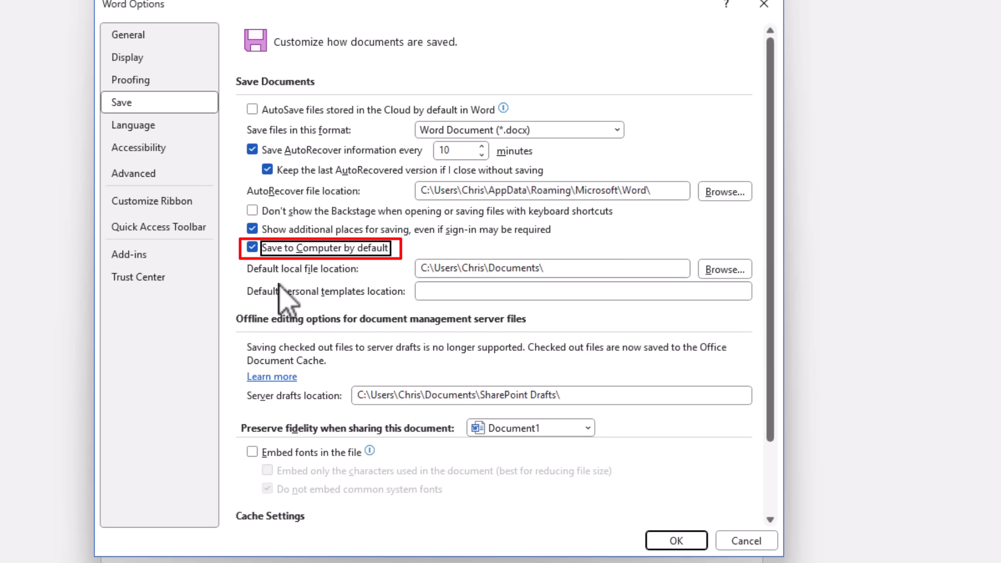
left_click(551, 268)
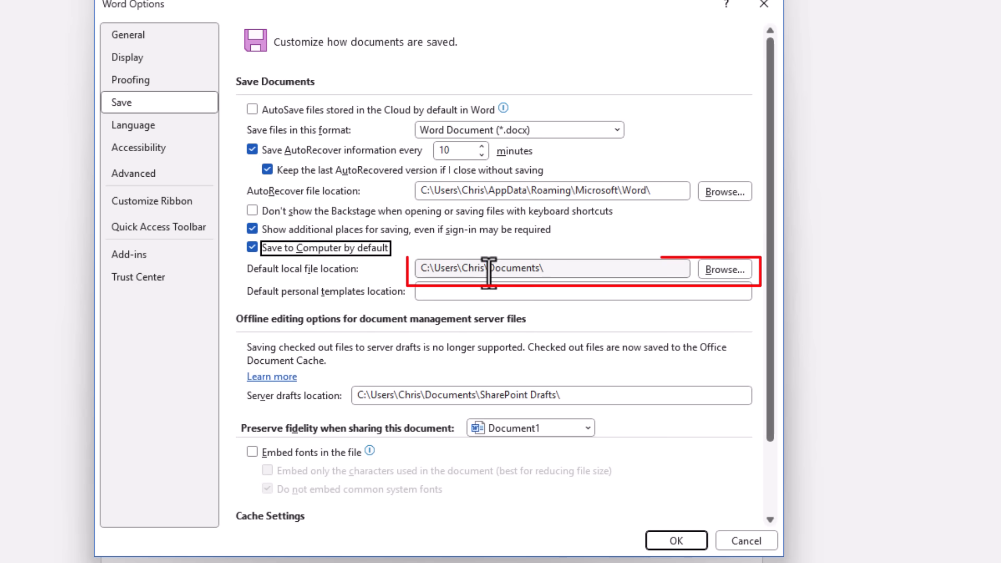
mouse_move(740, 285)
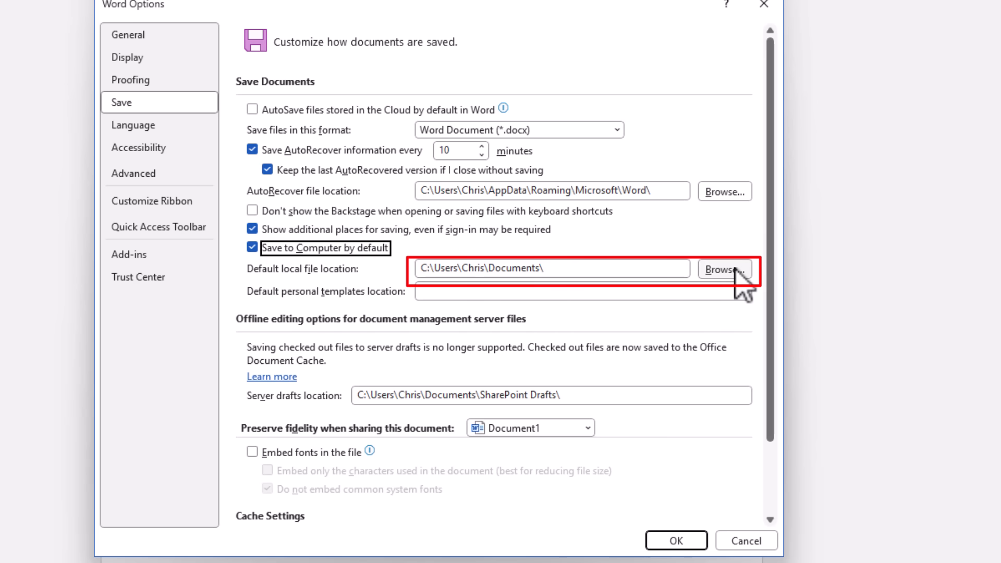
left_click(724, 268)
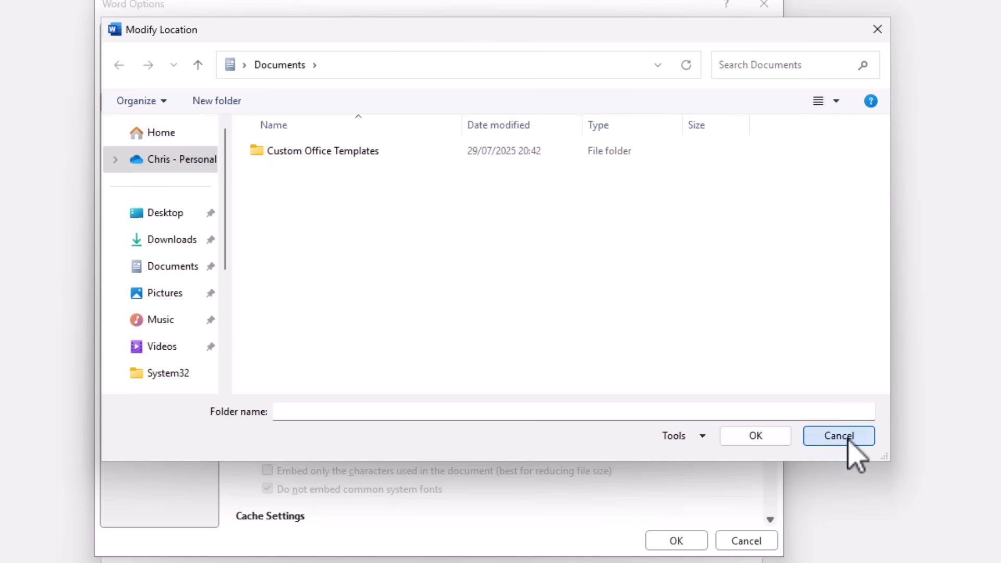
left_click(838, 435)
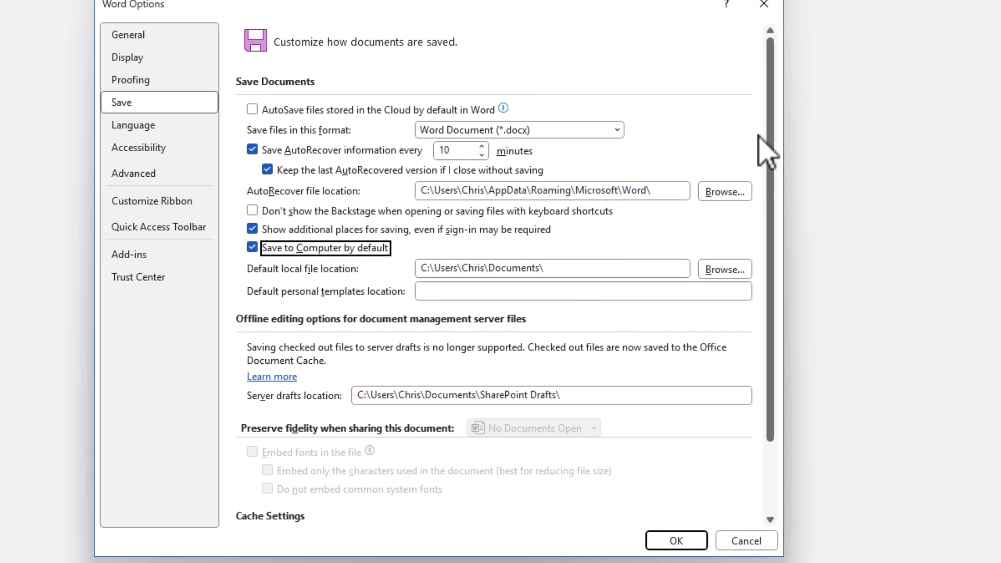
- Confirm the save-to-computer settings with OK
scroll("down", 3)
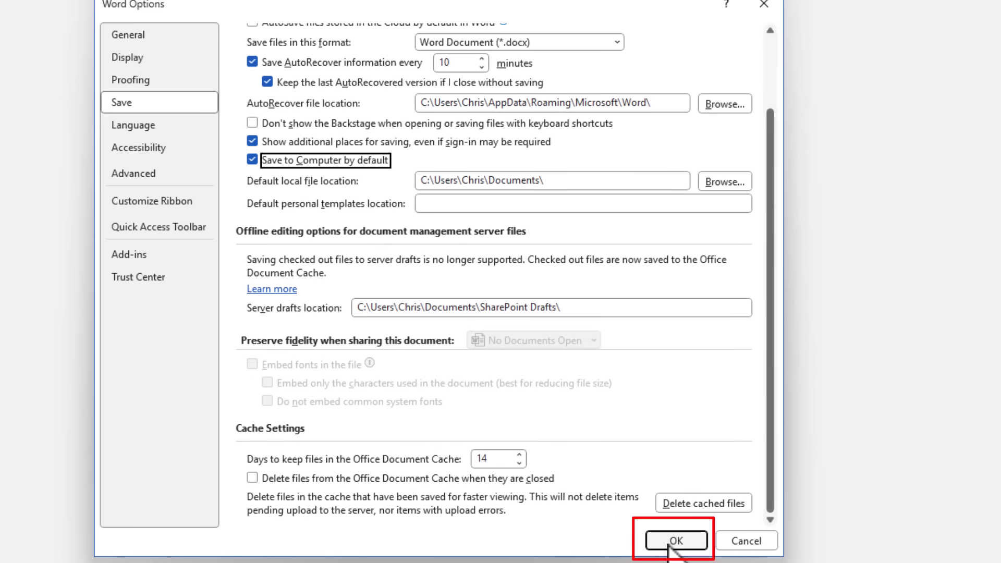
left_click(674, 540)
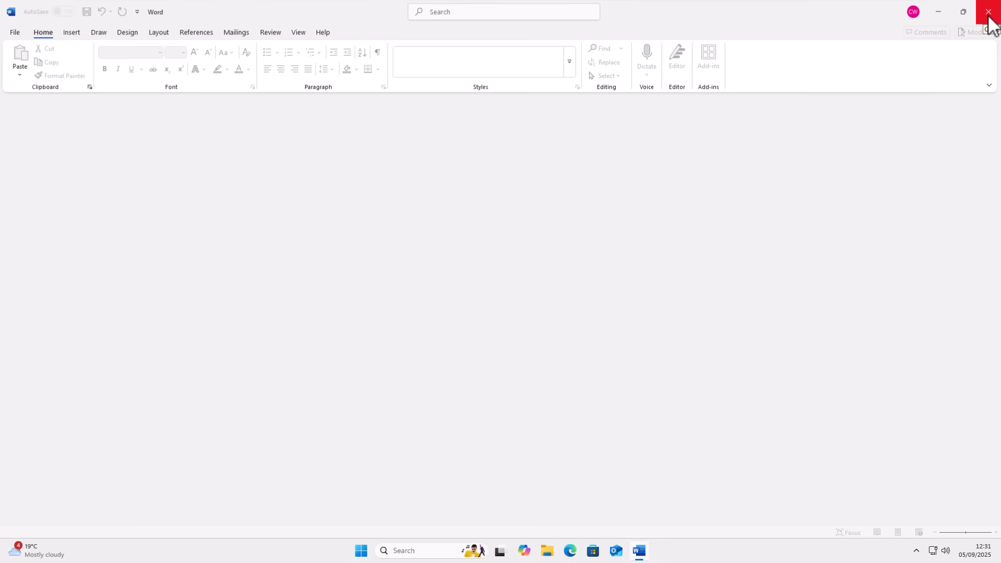
- Close Word and relaunch it by searching 'word' from Start
left_click(988, 11)
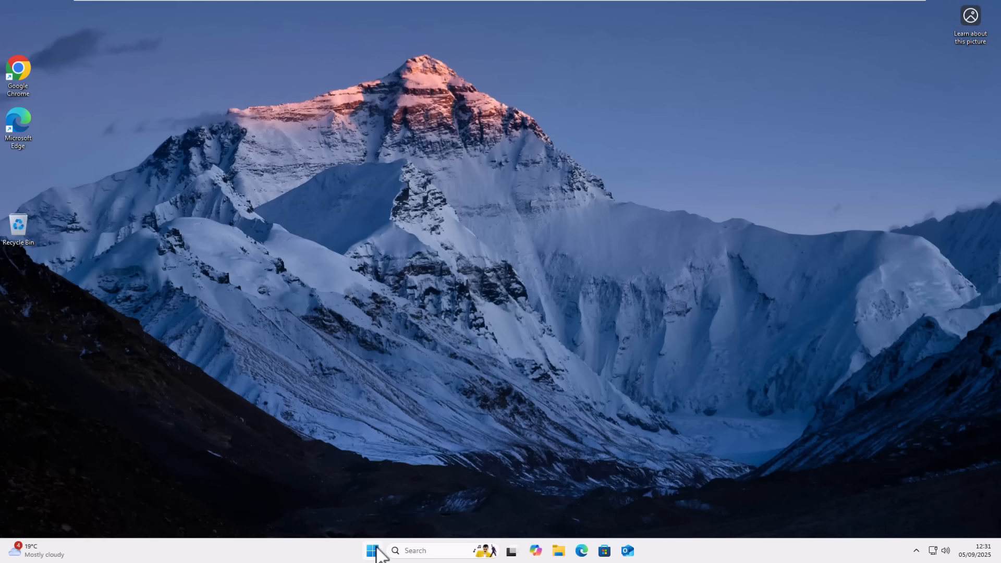
type("word")
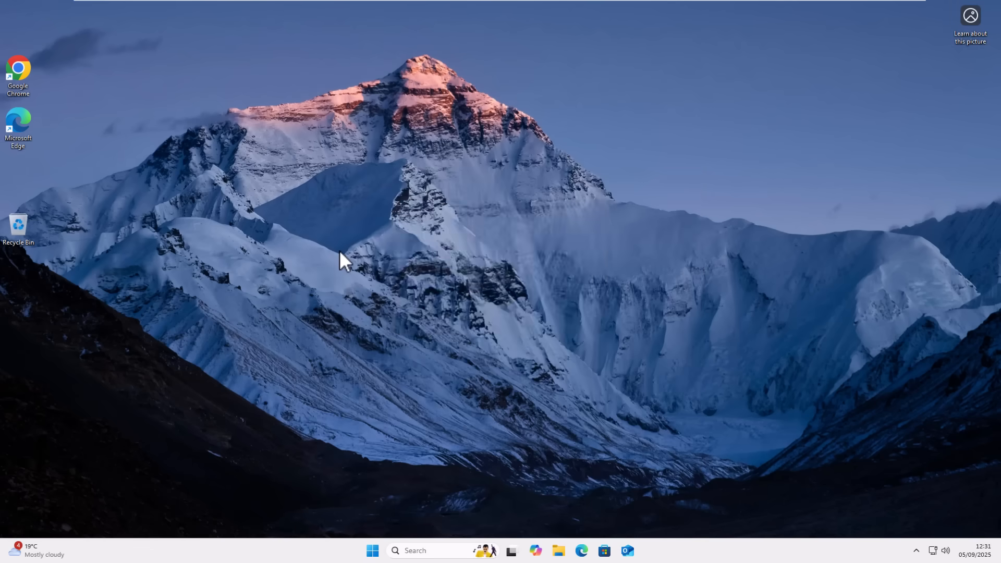
left_click(638, 550)
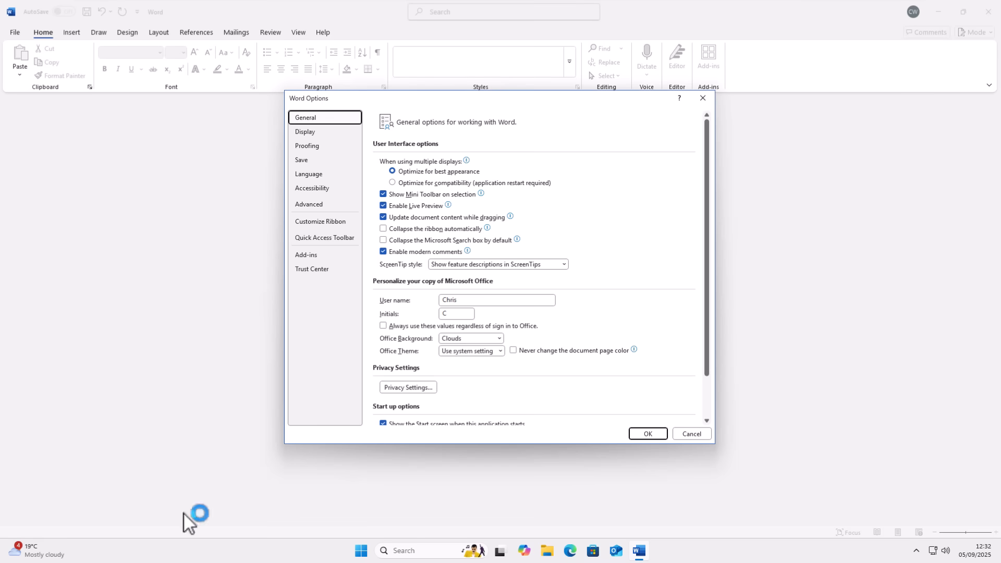
- Check the Save page: AutoSave off, Save to Computer by default on, Documents location
left_click(301, 159)
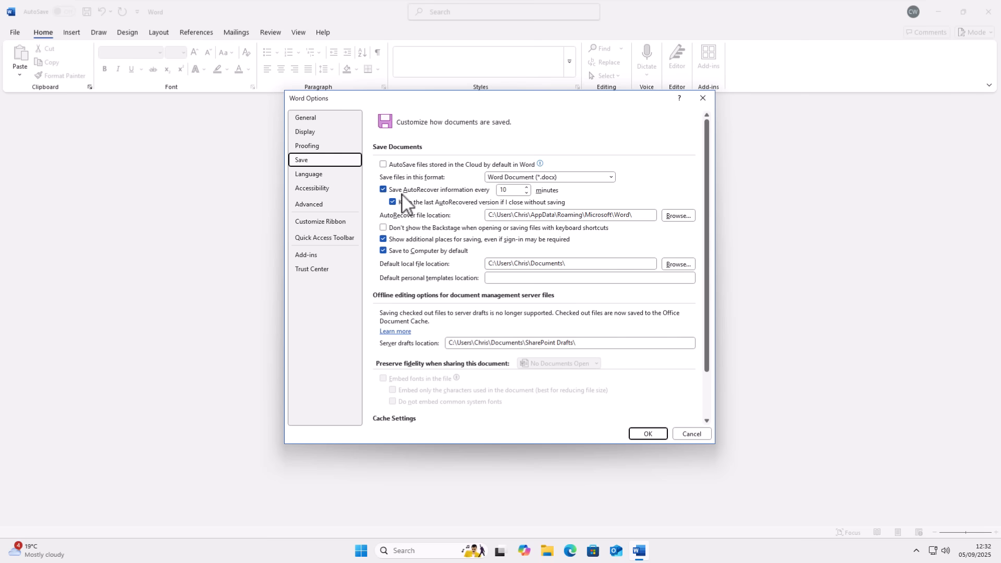
mouse_move(396, 172)
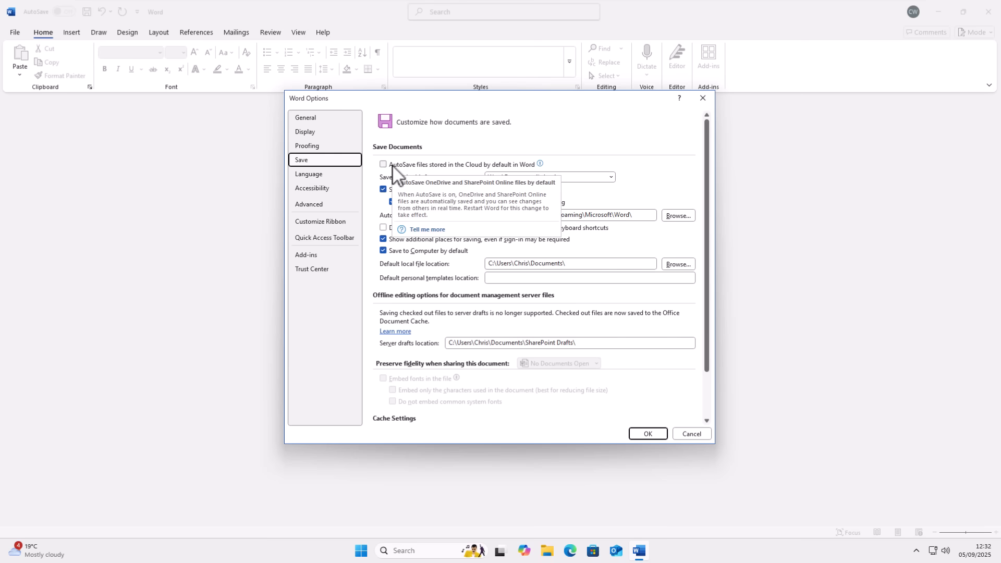
mouse_move(497, 342)
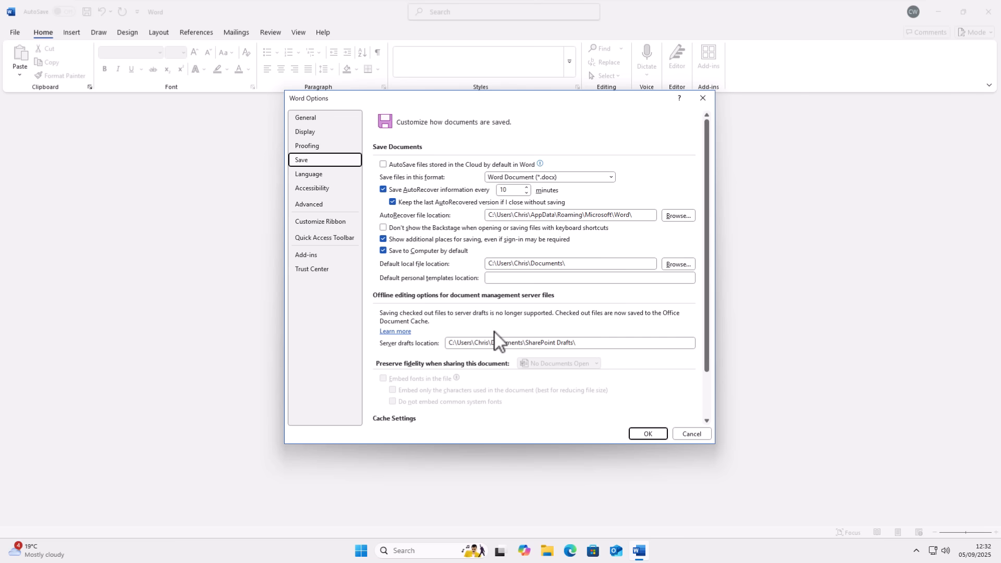
mouse_move(464, 267)
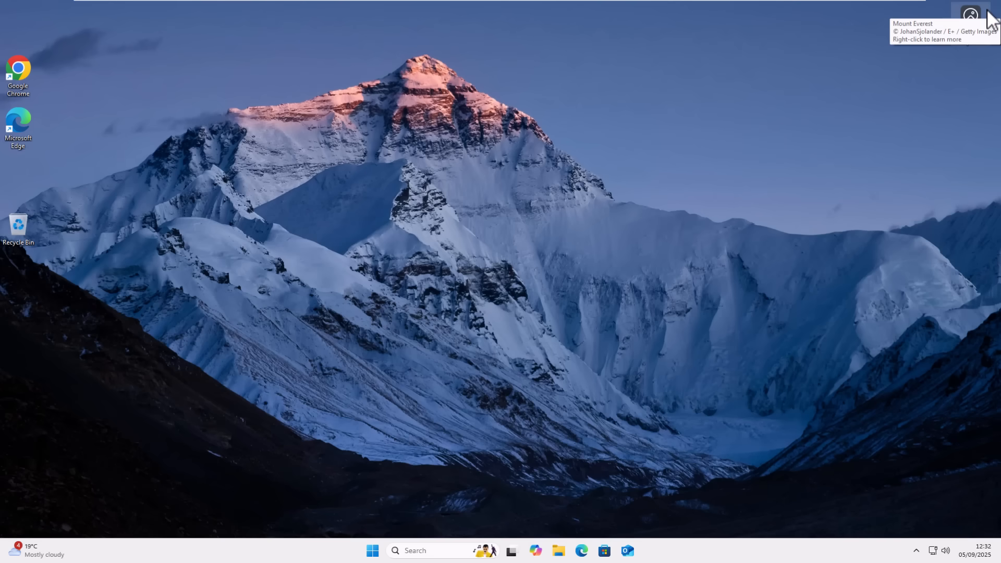
mouse_move(568, 401)
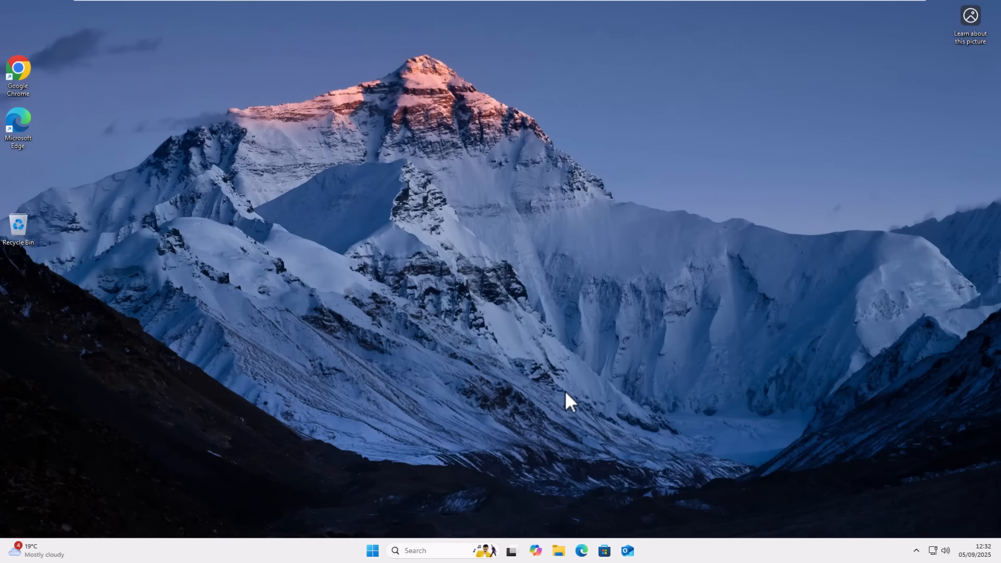